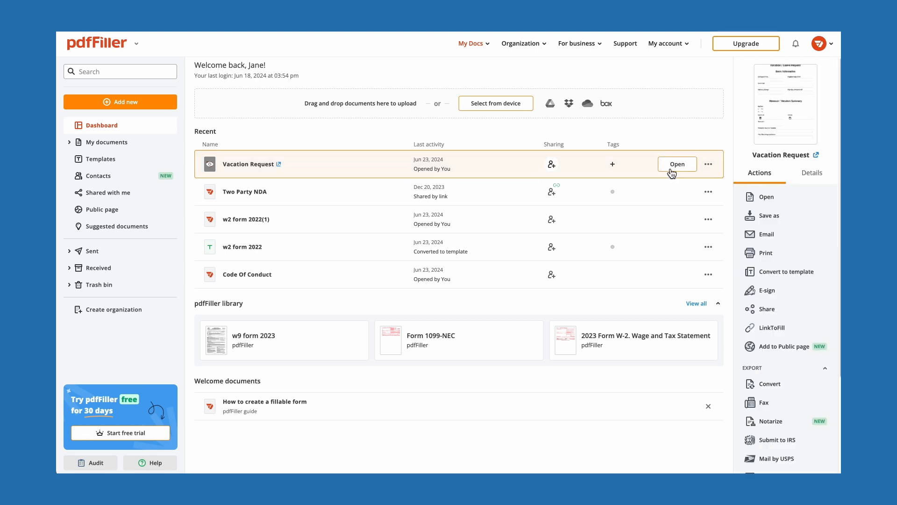
Open the Vacation Request document from the Dashboard into the editor
{"action": "left_click", "coordinate": [677, 163]}
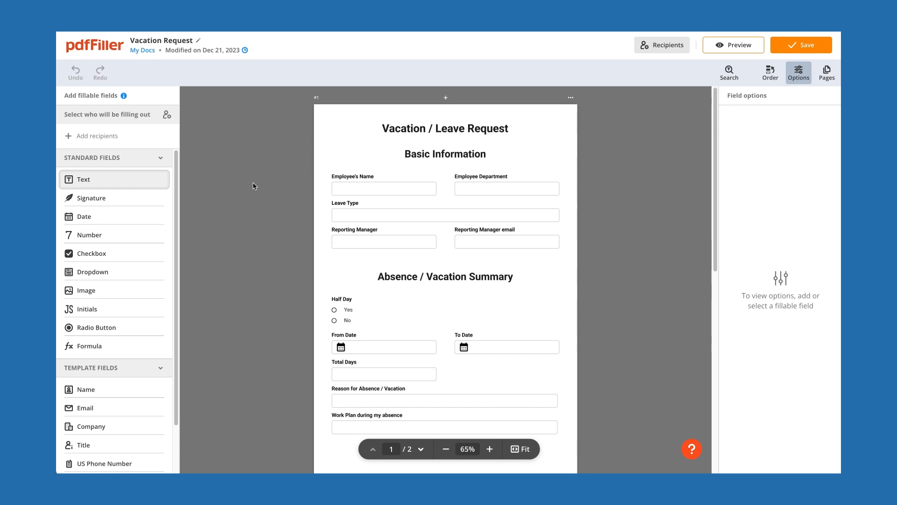
Place a text field on Employee's Name and set its database name to 'Employee Name'
{"action": "left_click", "coordinate": [384, 189]}
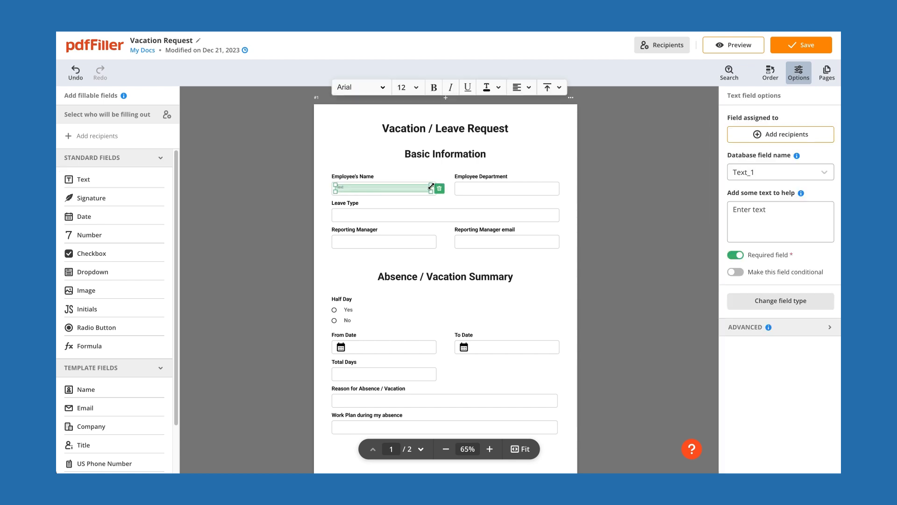
{"action": "left_click", "coordinate": [507, 189]}
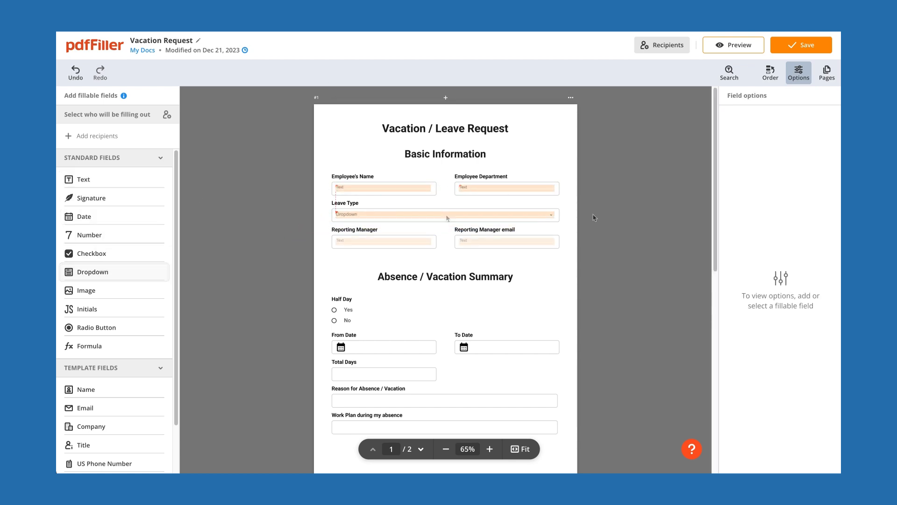
{"action": "left_click", "coordinate": [383, 188]}
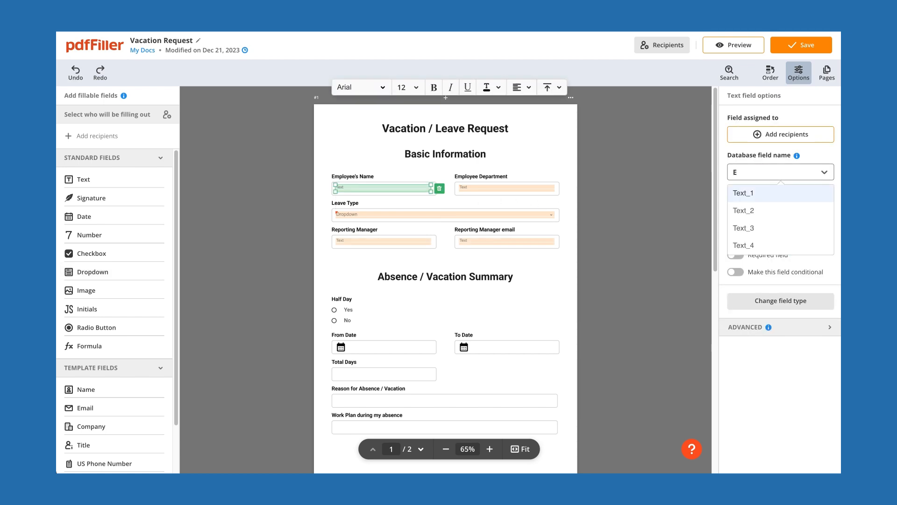
{"action": "type", "text": "Employee Name"}
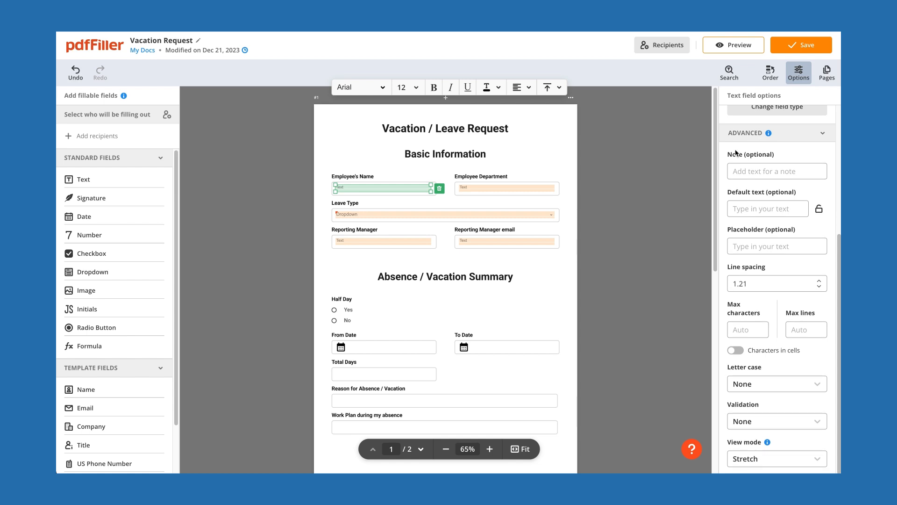
Add Vacation and Sick Leave as items of the Leave Type dropdown
{"action": "left_click", "coordinate": [445, 215]}
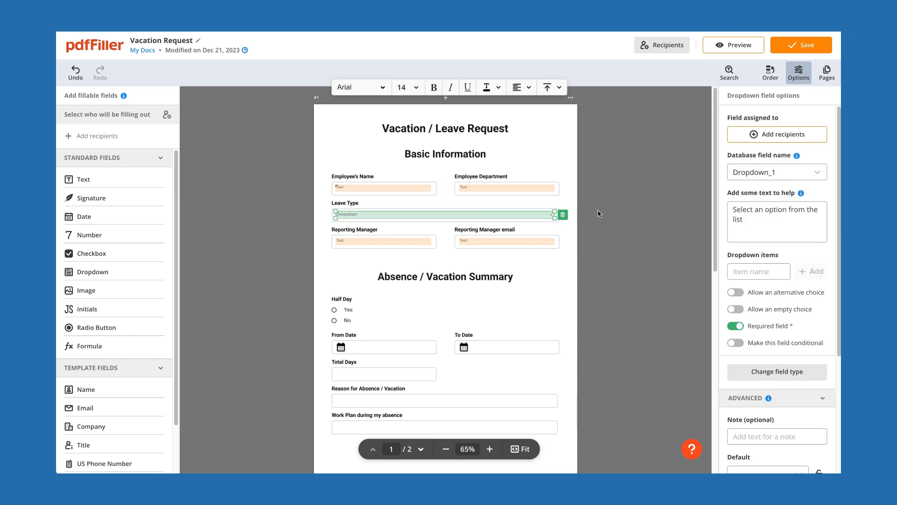
{"action": "type", "text": "Vacation"}
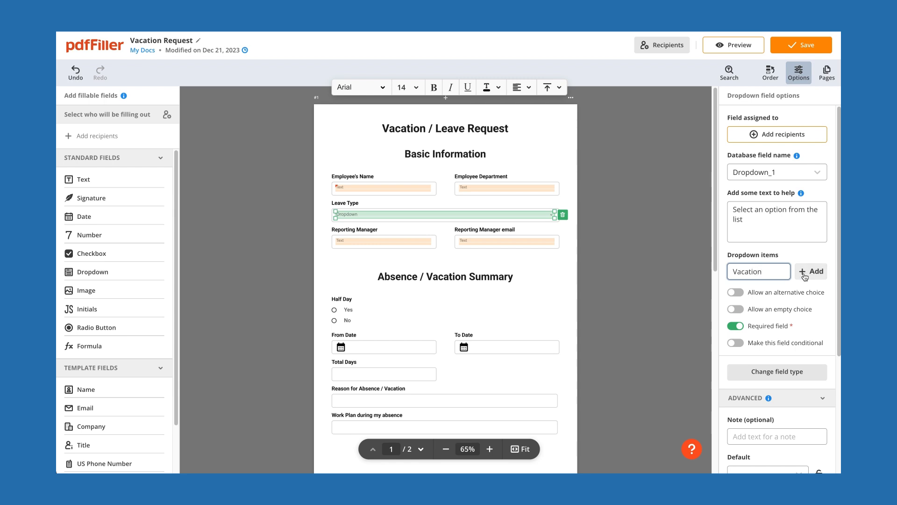
{"action": "left_click", "coordinate": [811, 271]}
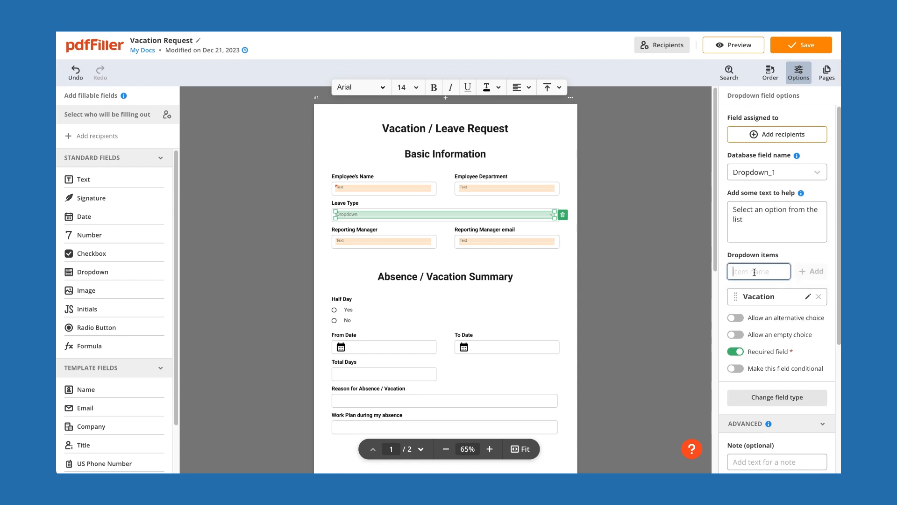
{"action": "type", "text": "Sick Leave"}
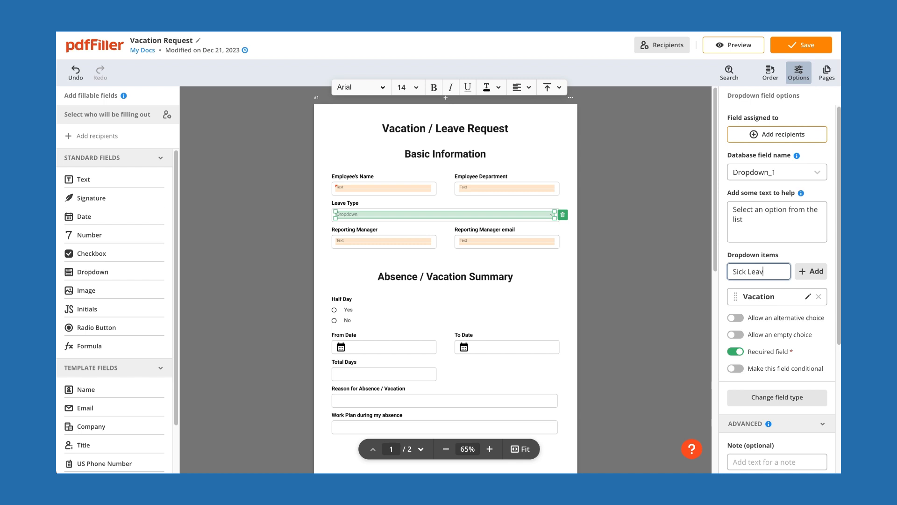
{"action": "left_click", "coordinate": [811, 271]}
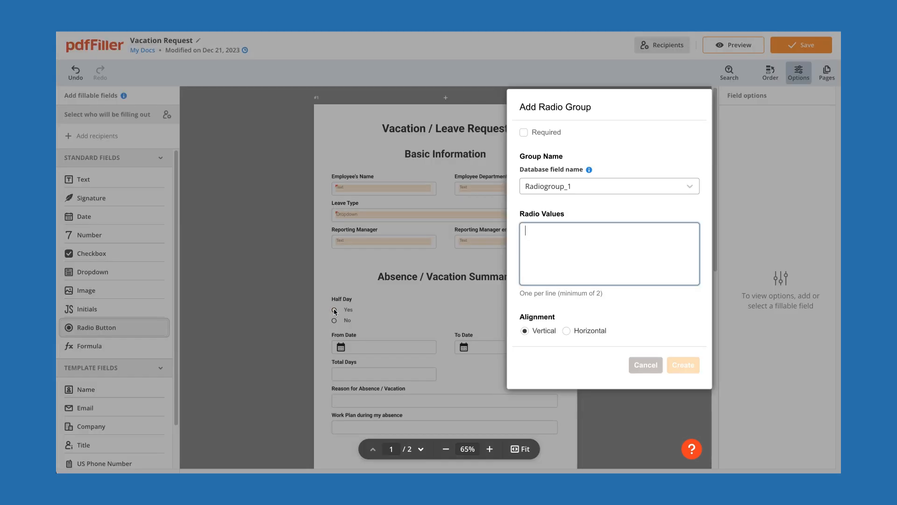
Create a Yes/No radio button group for Half Day
{"action": "type", "text": "Yes"}
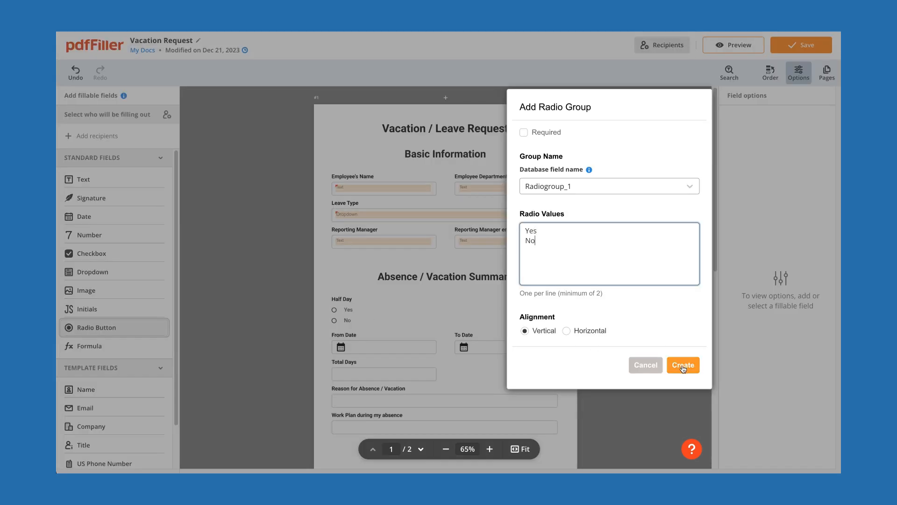
{"action": "left_click", "coordinate": [683, 364]}
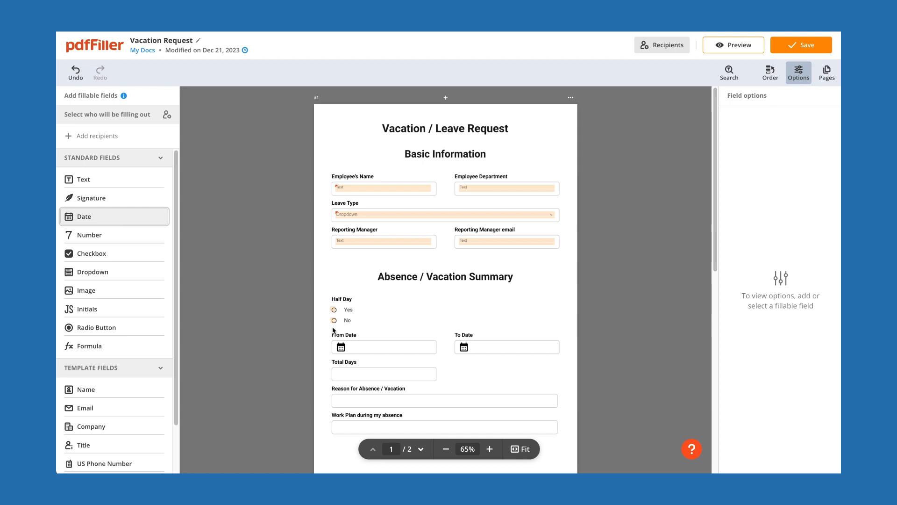
Place a date field on From Date and a text field on Work Plan
{"action": "left_click", "coordinate": [383, 347]}
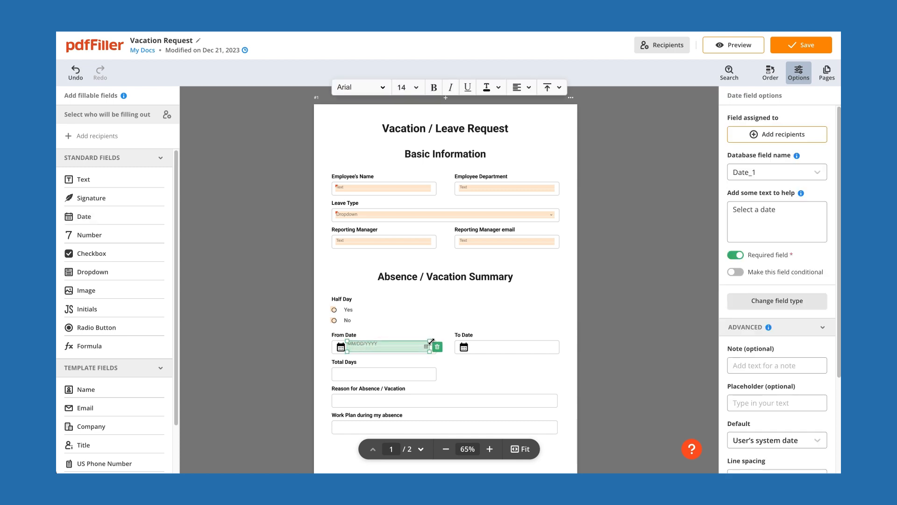
{"action": "left_click", "coordinate": [440, 426]}
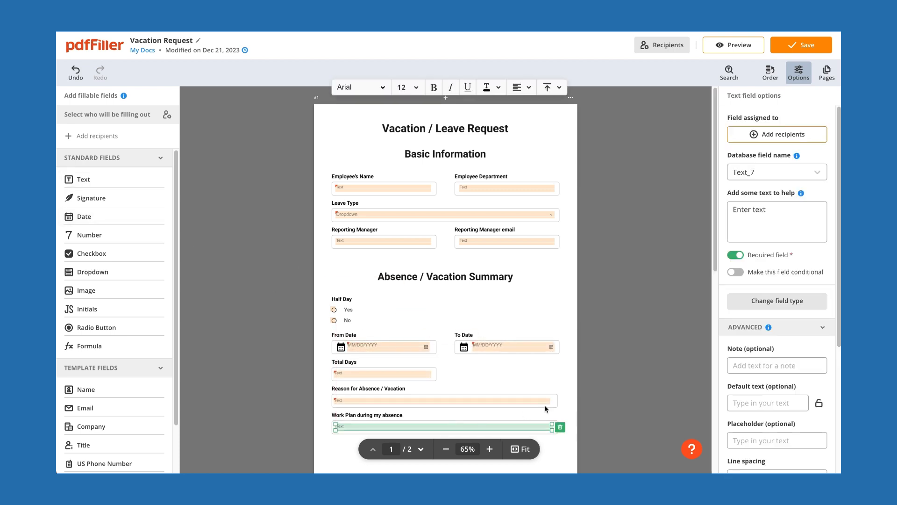
{"action": "scroll", "scroll_direction": "down", "scroll_amount": 3}
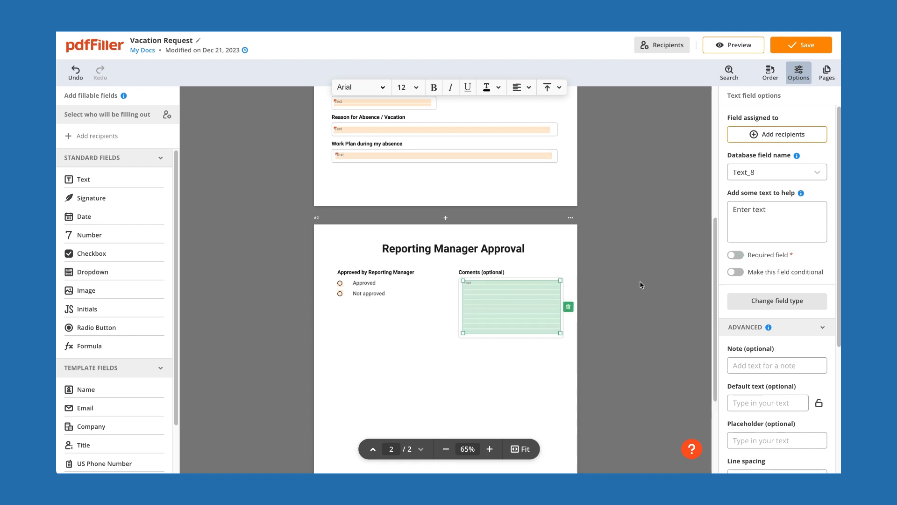
Move the dropdown to second position in the document filling order
{"action": "left_click", "coordinate": [771, 73]}
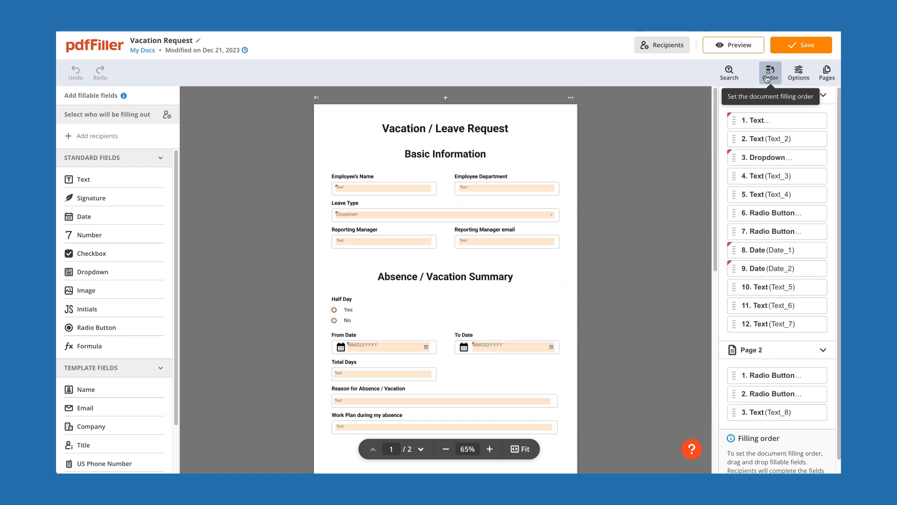
{"action": "mouse_move", "coordinate": [774, 299]}
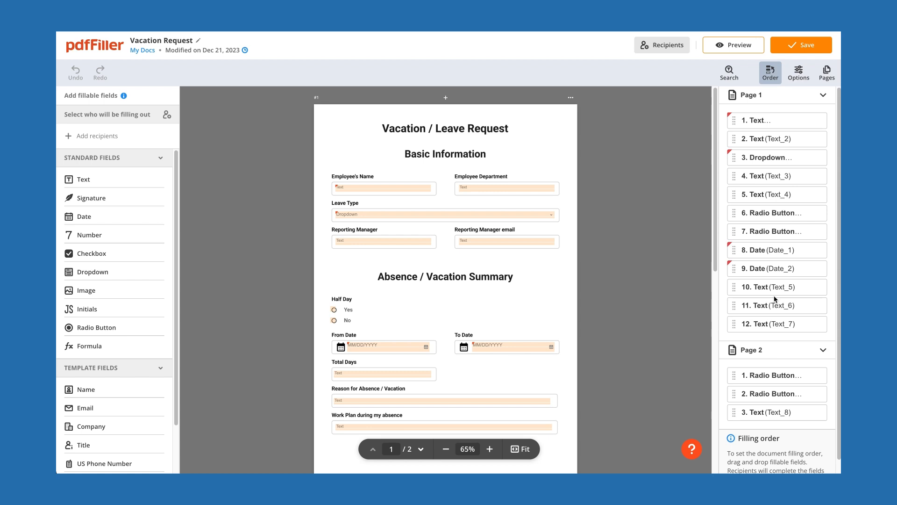
{"action": "left_click", "coordinate": [445, 215]}
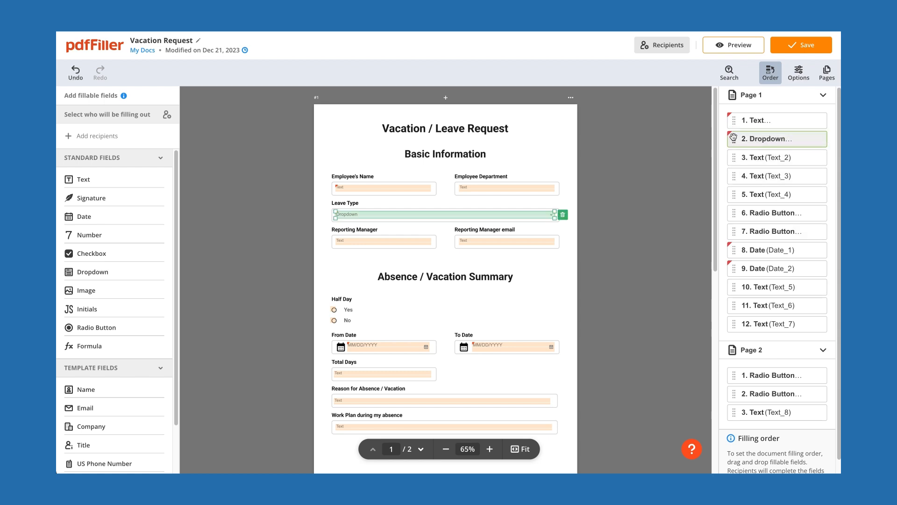
Test-fill the form in preview with the name Jane and mark the request Approved
{"action": "left_click", "coordinate": [733, 45]}
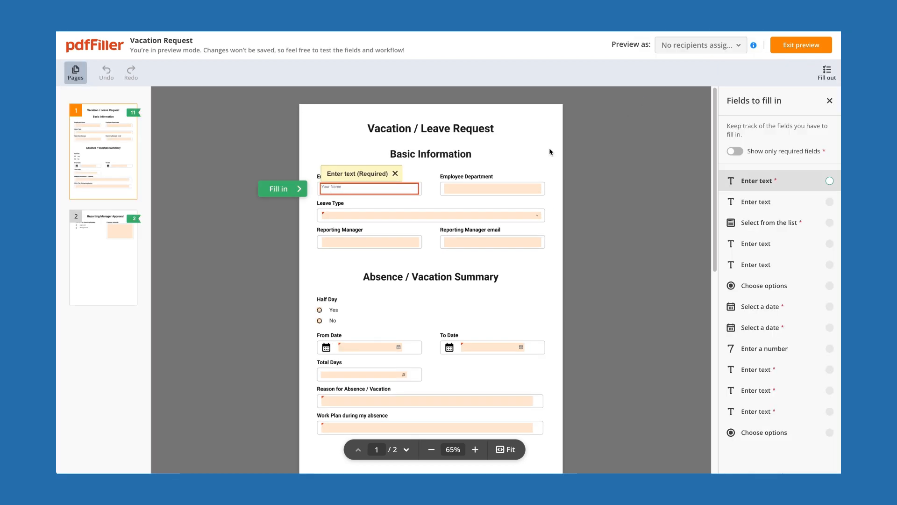
{"action": "type", "text": "Jane"}
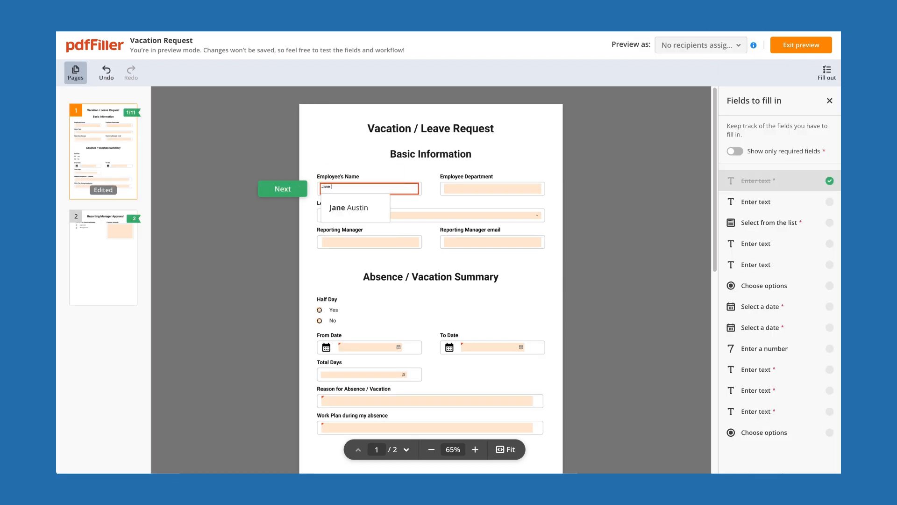
{"action": "left_click", "coordinate": [349, 207]}
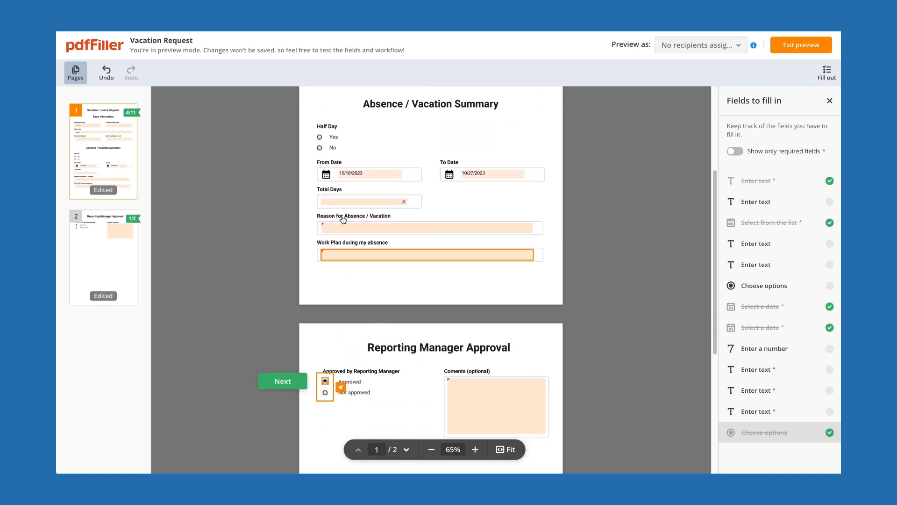
{"action": "left_click", "coordinate": [282, 382]}
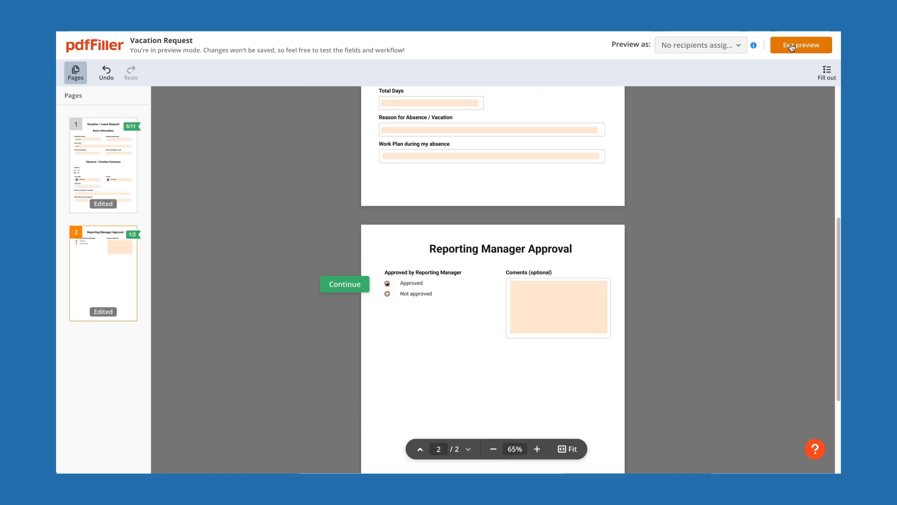